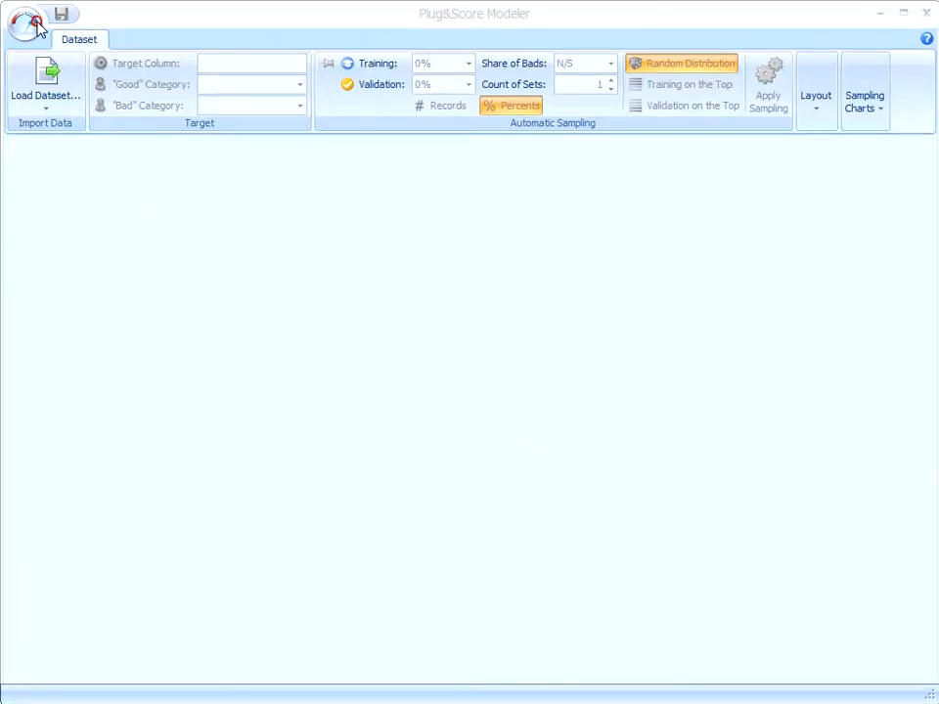
# - Load CreditApproval_FR1.xls from Recent Datasets, Sheet1, first row as column names
pyautogui.click(27, 27)
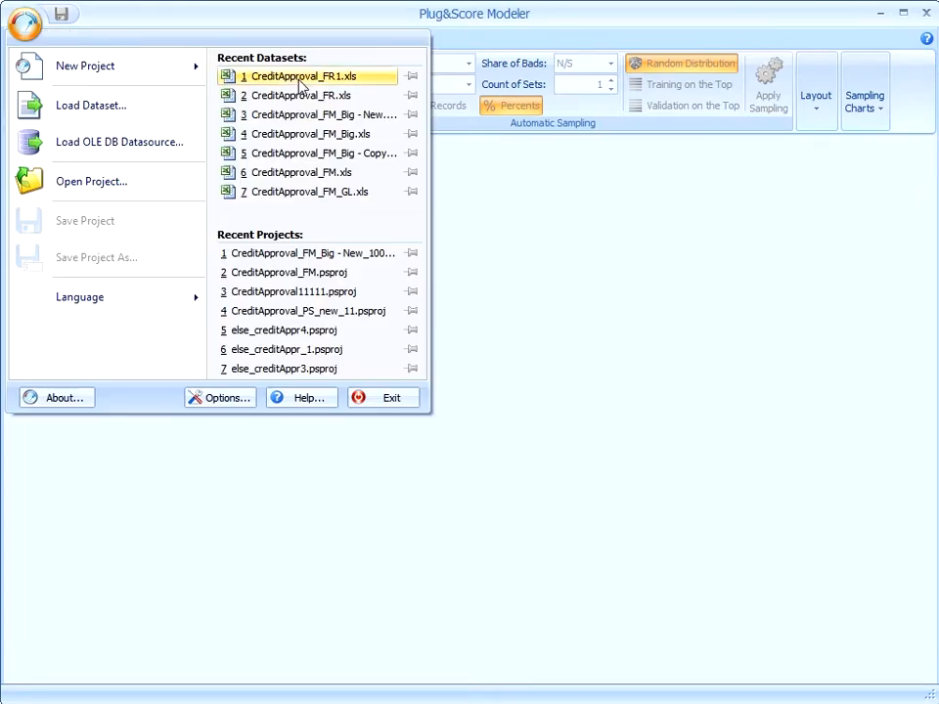
pyautogui.click(294, 77)
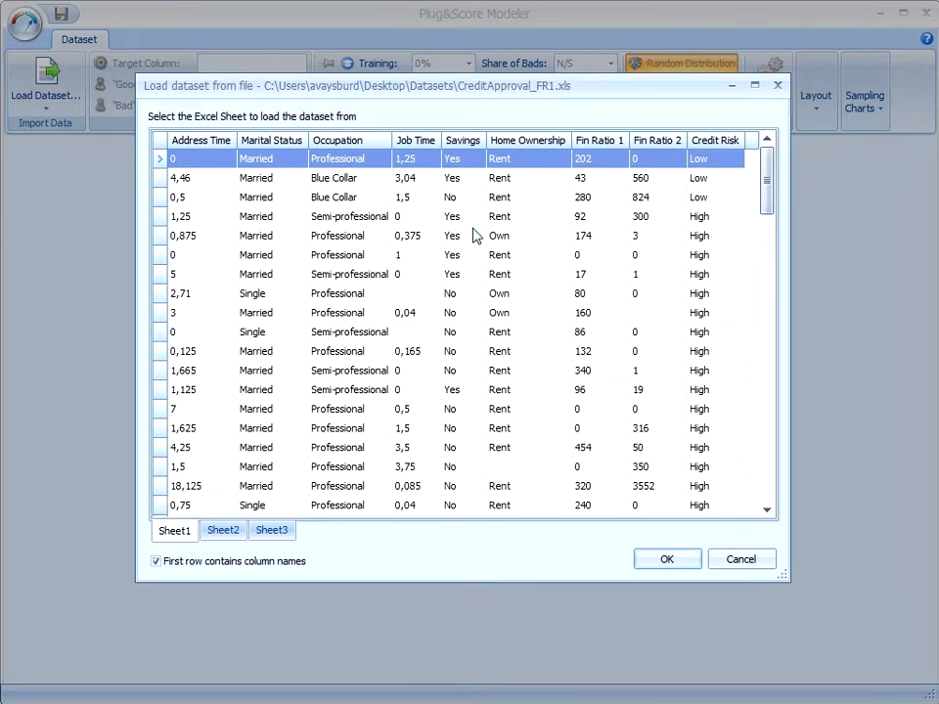
pyautogui.moveTo(662, 168)
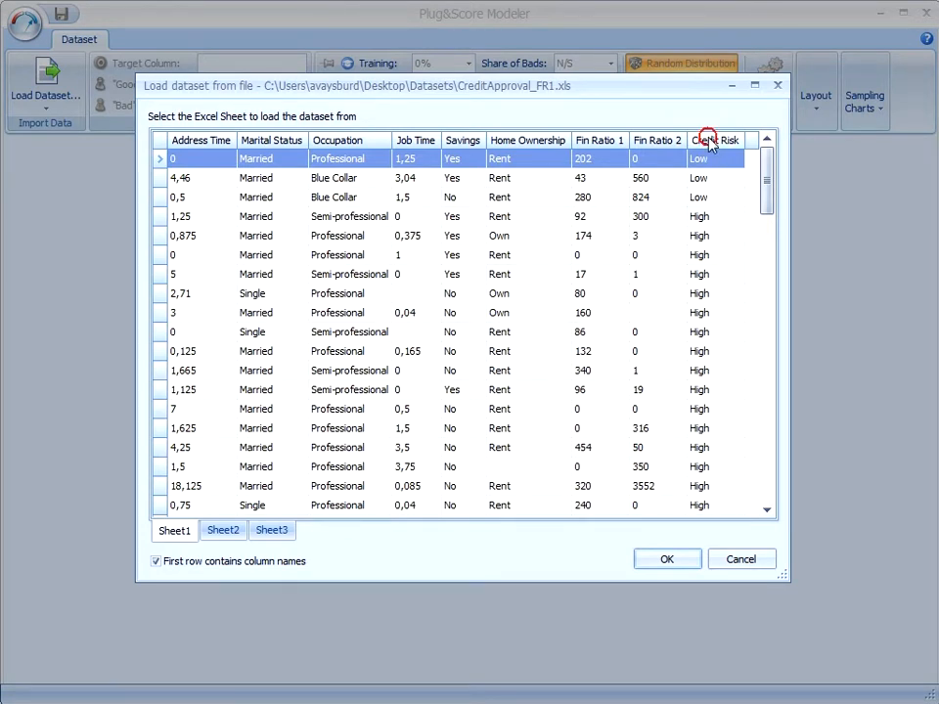
pyautogui.click(180, 196)
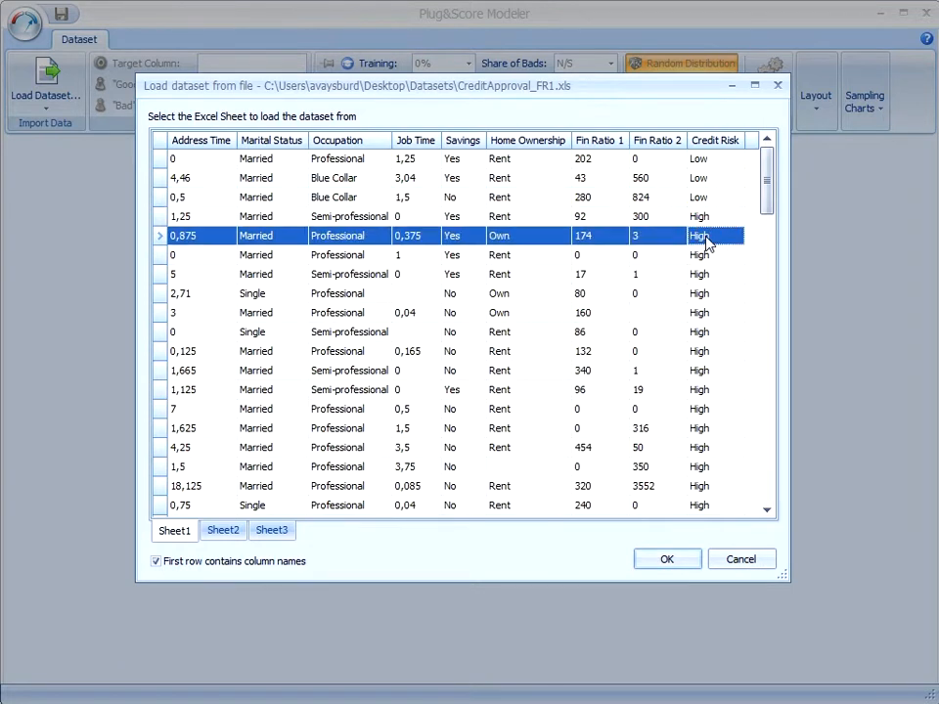
pyautogui.moveTo(767, 381)
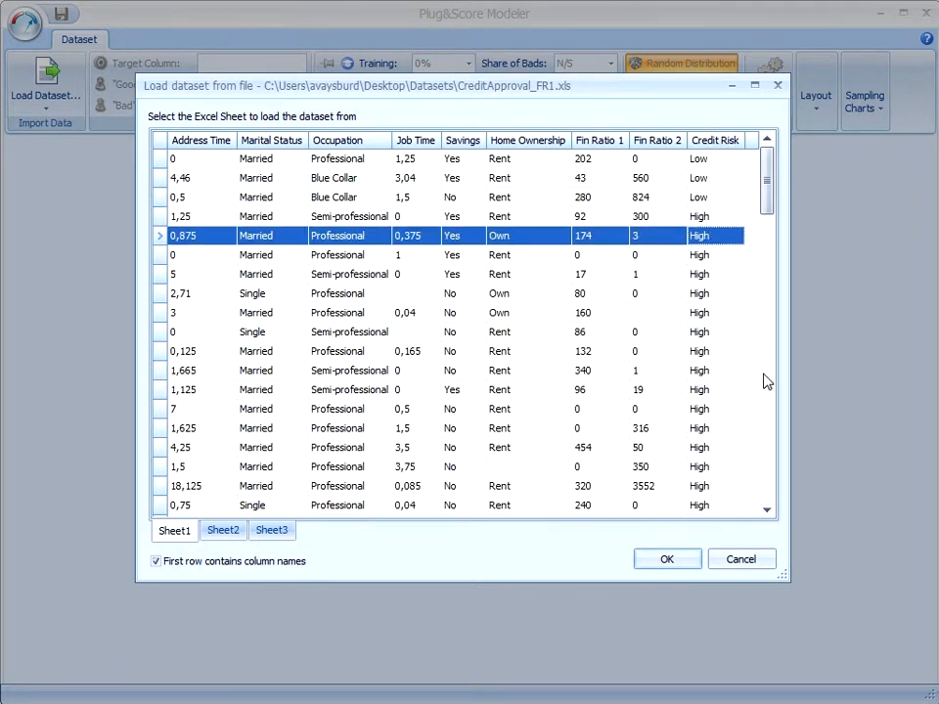
pyautogui.moveTo(675, 505)
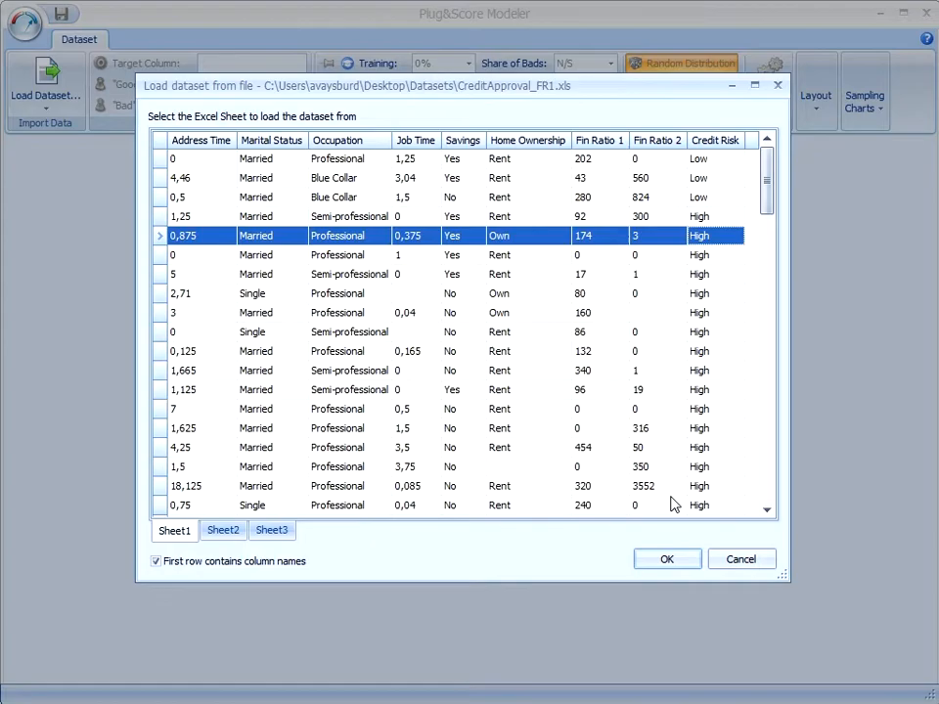
pyautogui.click(667, 559)
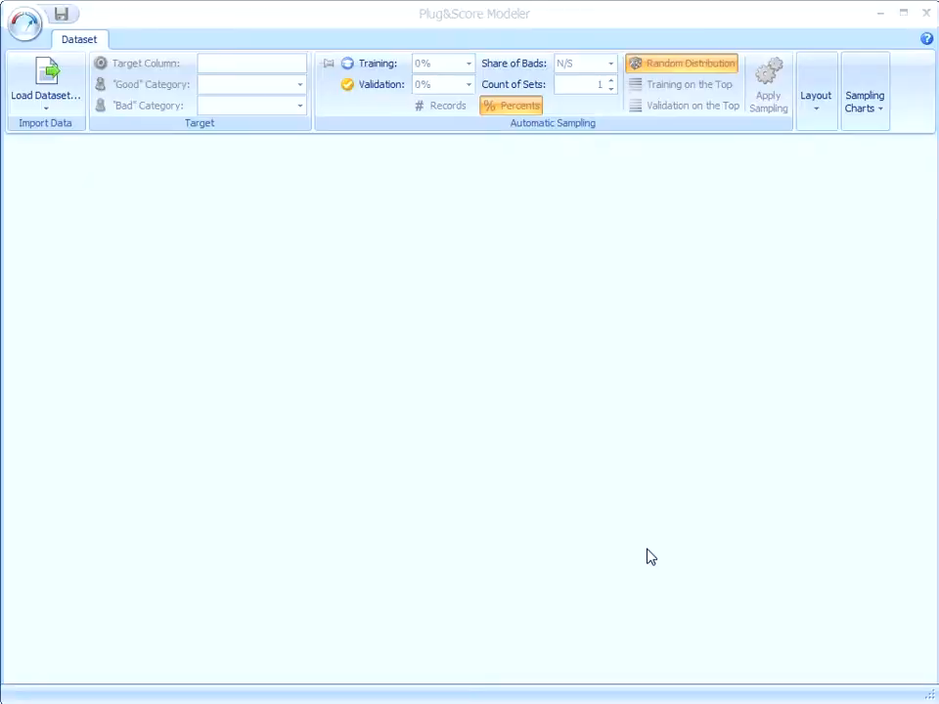
# - Filter the Raw Data grid to Show Only Anomalies (empty values and outliers)
pyautogui.click(45, 78)
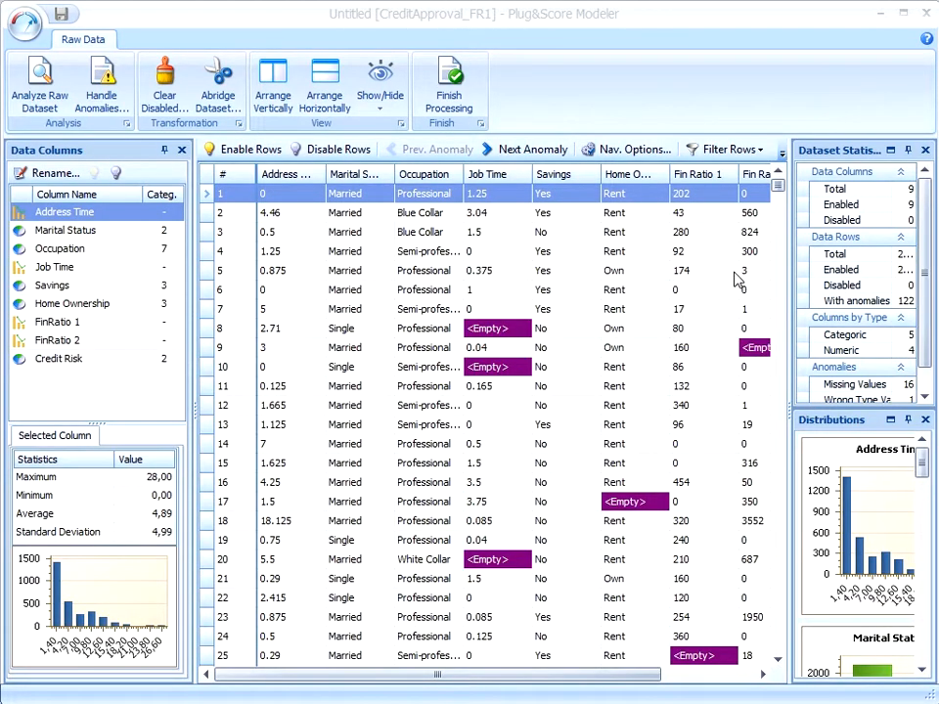
pyautogui.moveTo(759, 371)
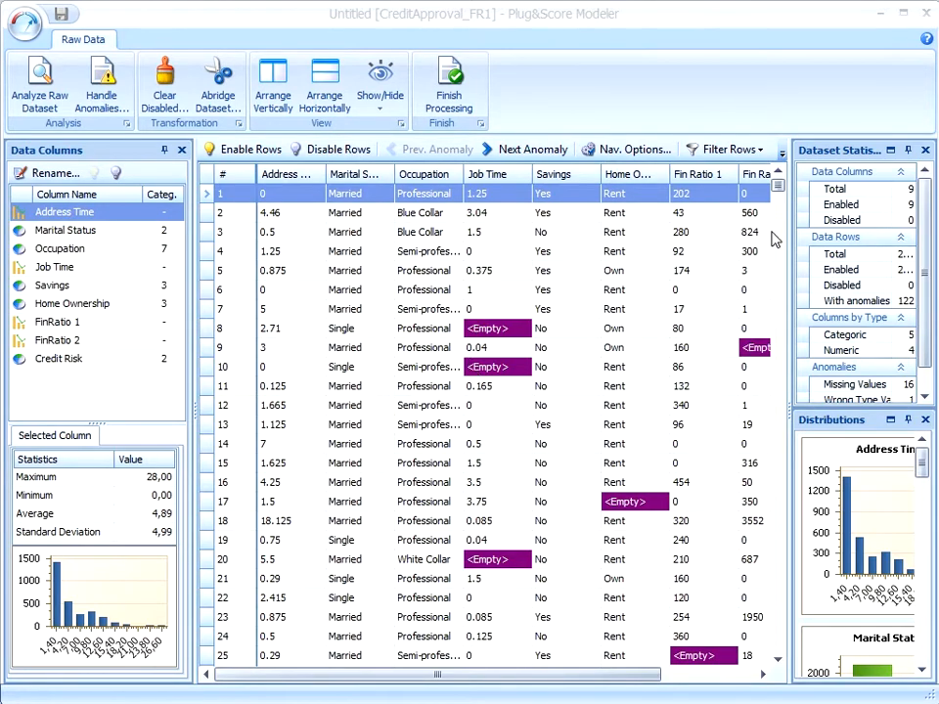
pyautogui.scroll(-3)
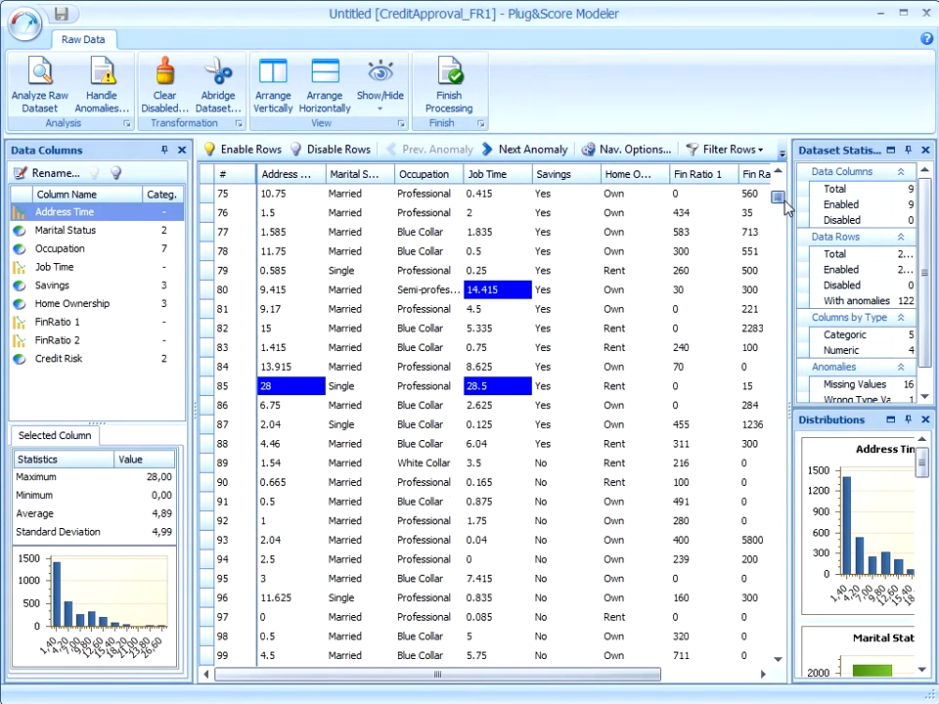
pyautogui.scroll(-3)
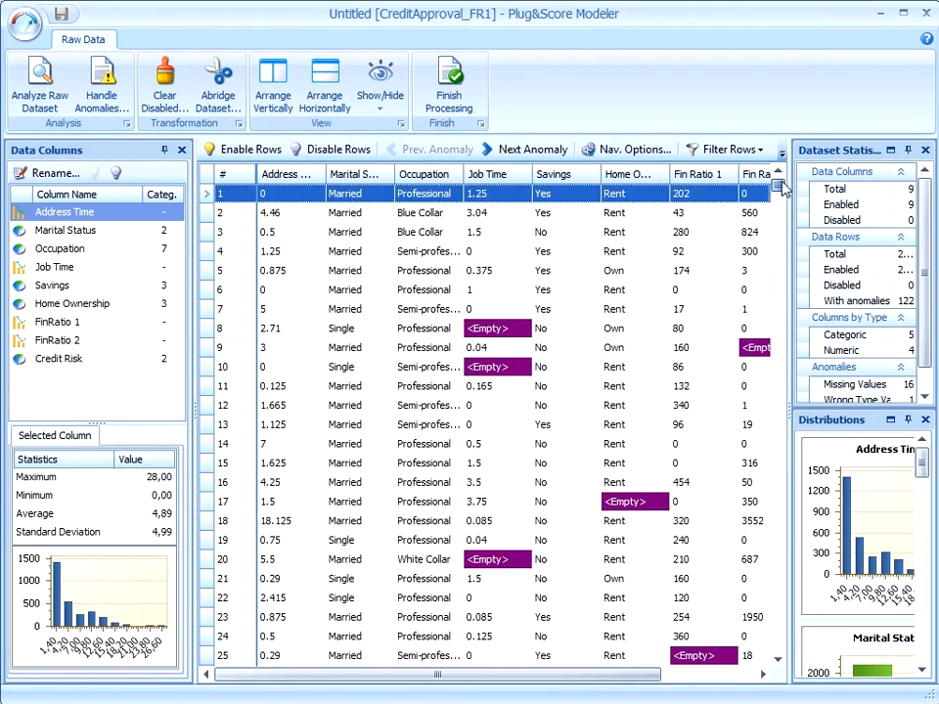
pyautogui.click(724, 149)
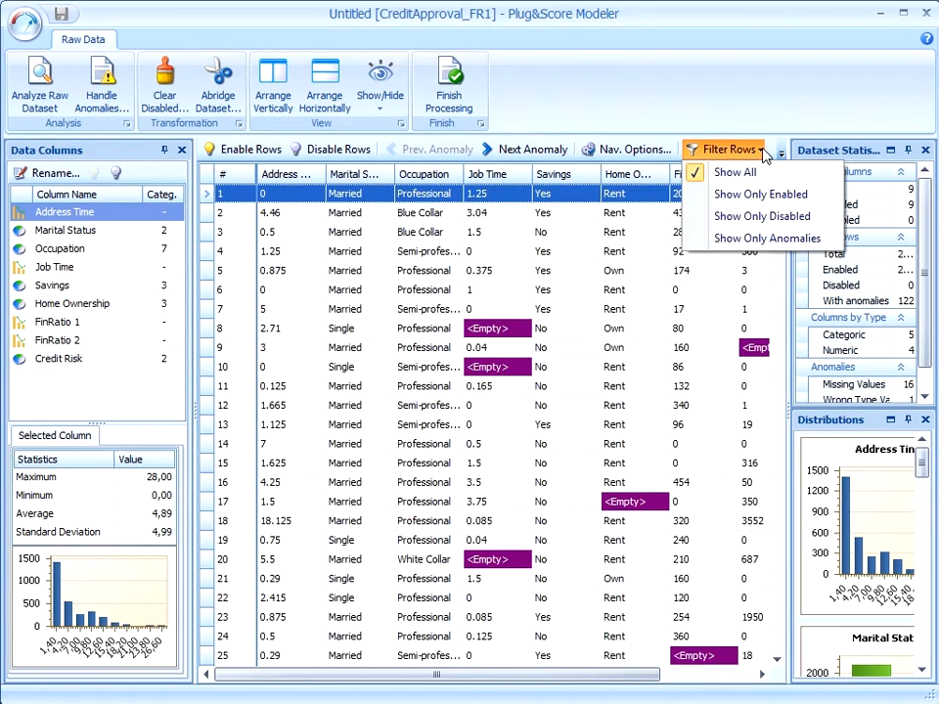
pyautogui.moveTo(766, 238)
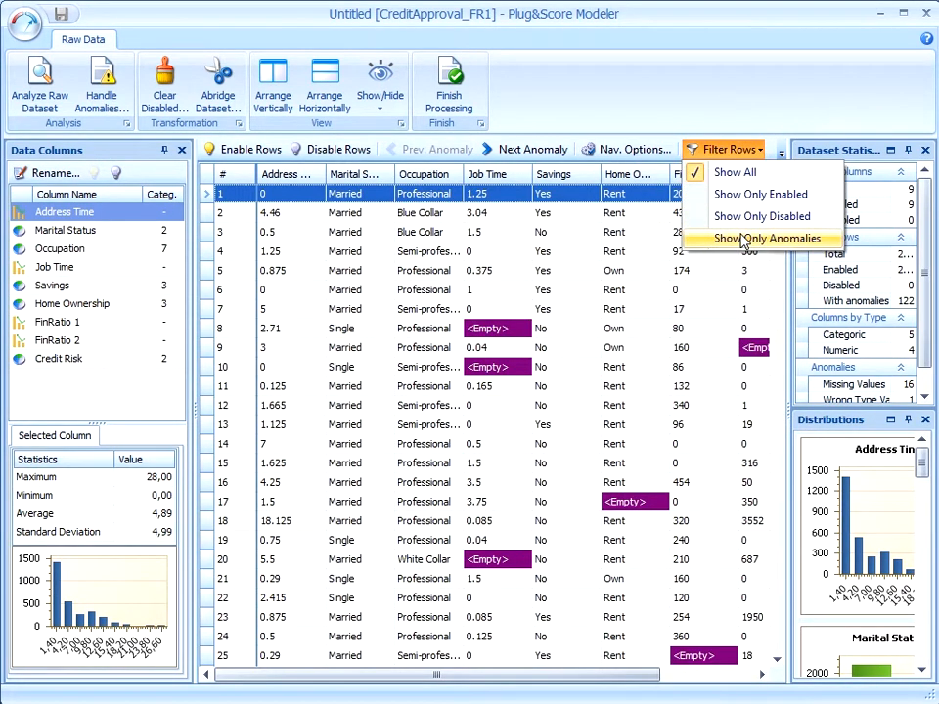
pyautogui.click(771, 238)
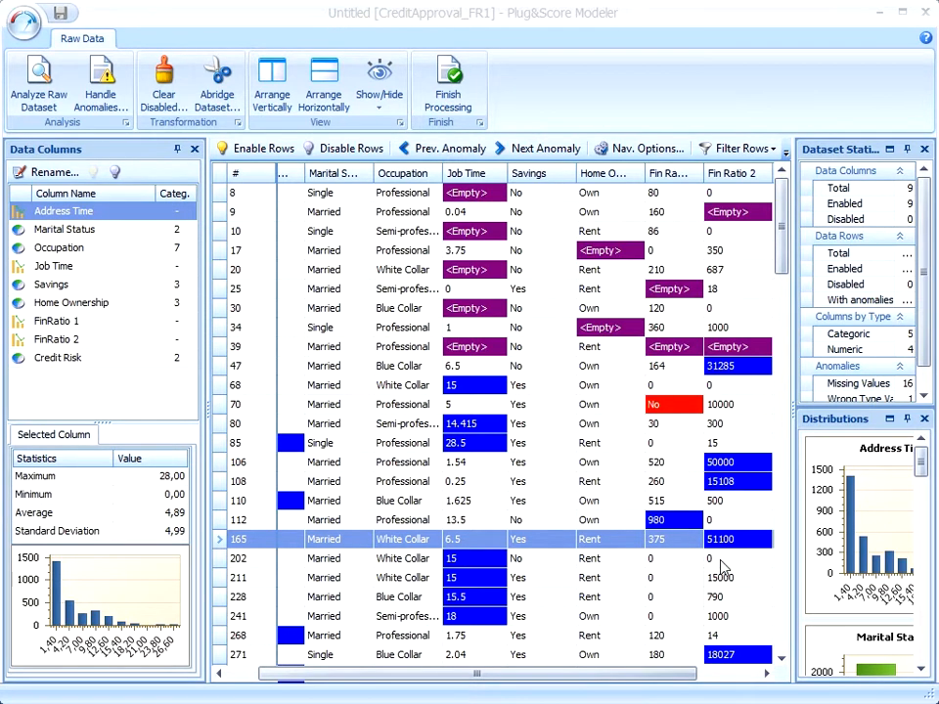
pyautogui.click(728, 654)
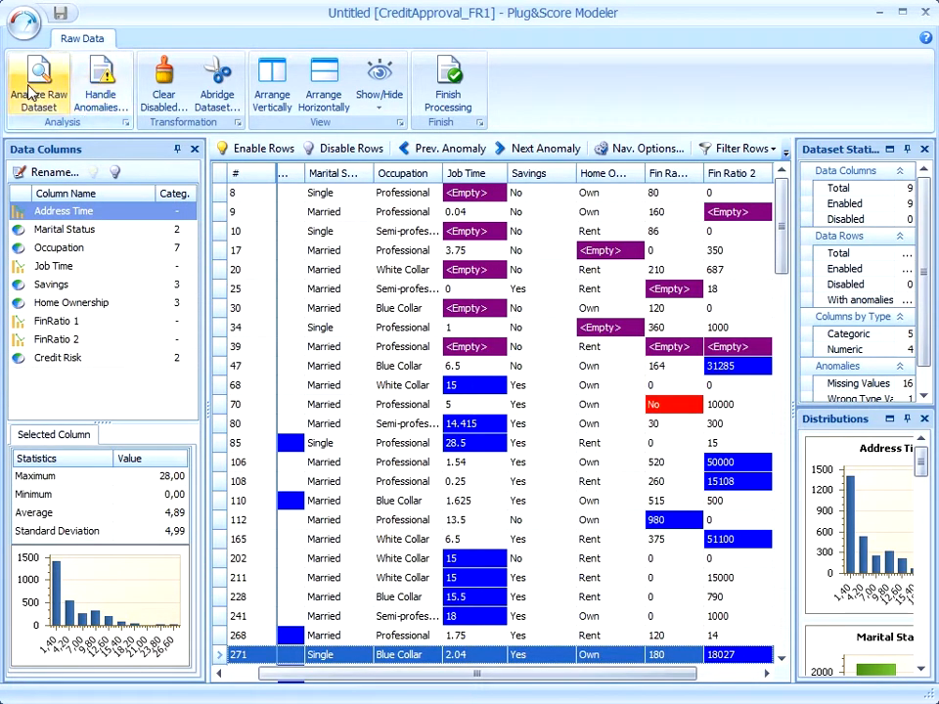
pyautogui.moveTo(39, 83)
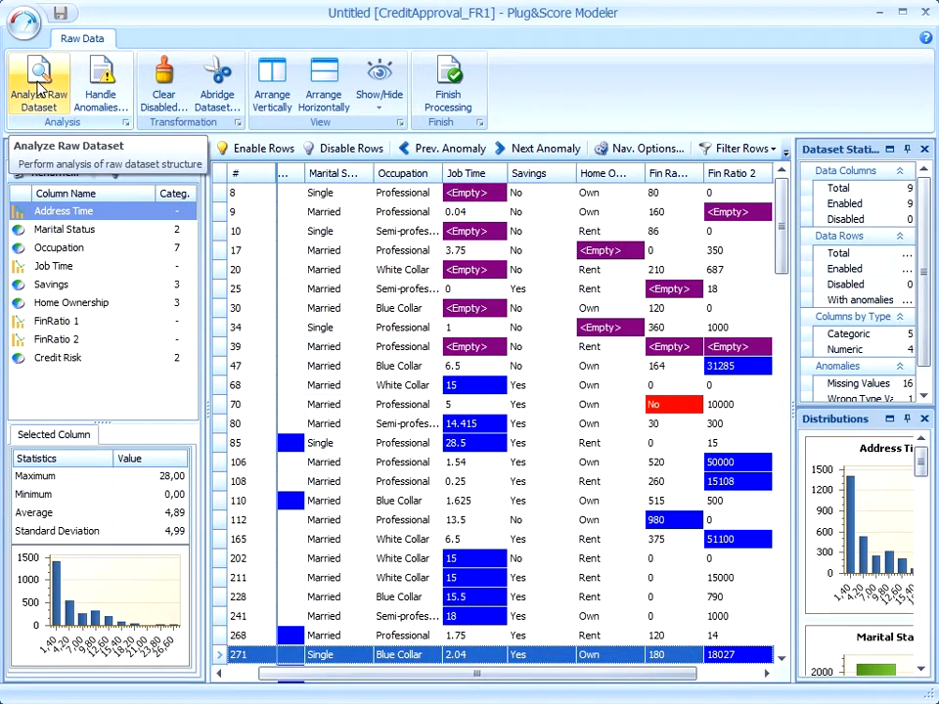
# - Re-analyse the data with missing-value and outlier detection on, outlier coefficient 5
pyautogui.click(38, 83)
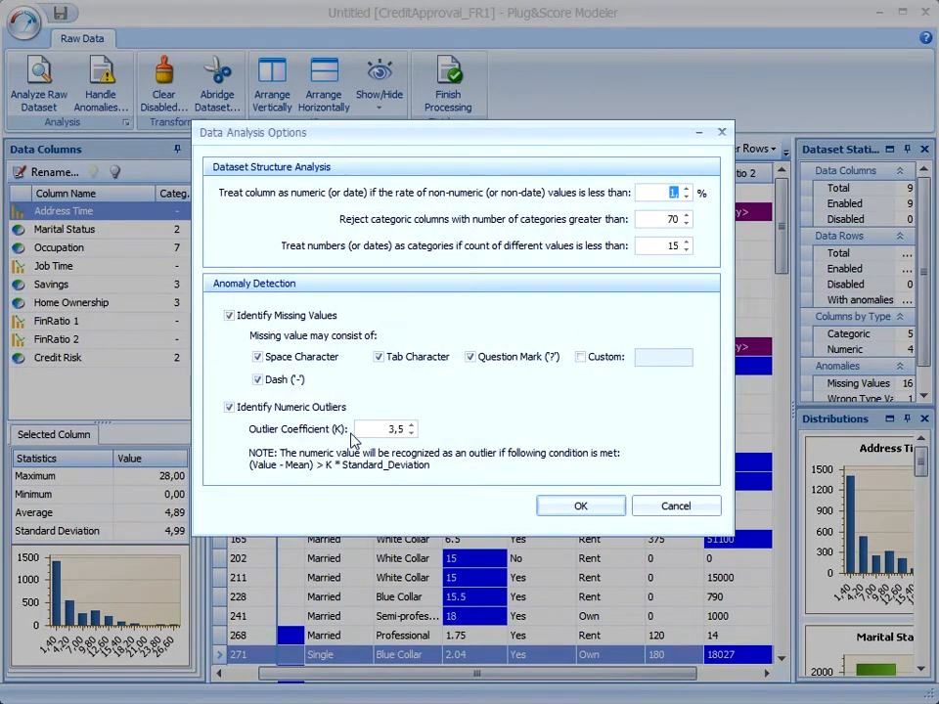
pyautogui.moveTo(297, 453)
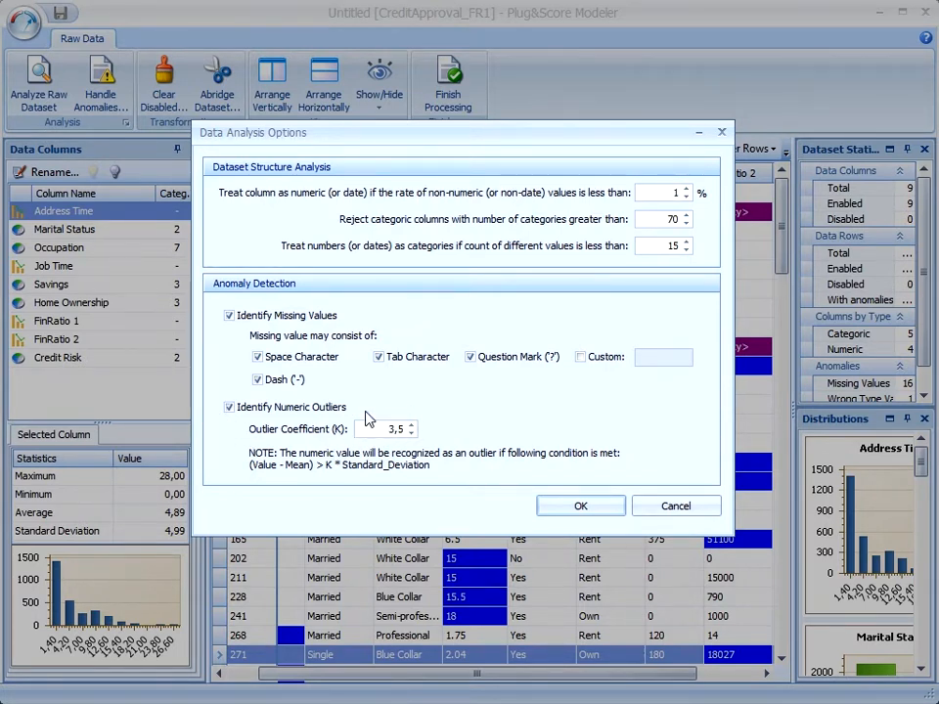
pyautogui.write('0')
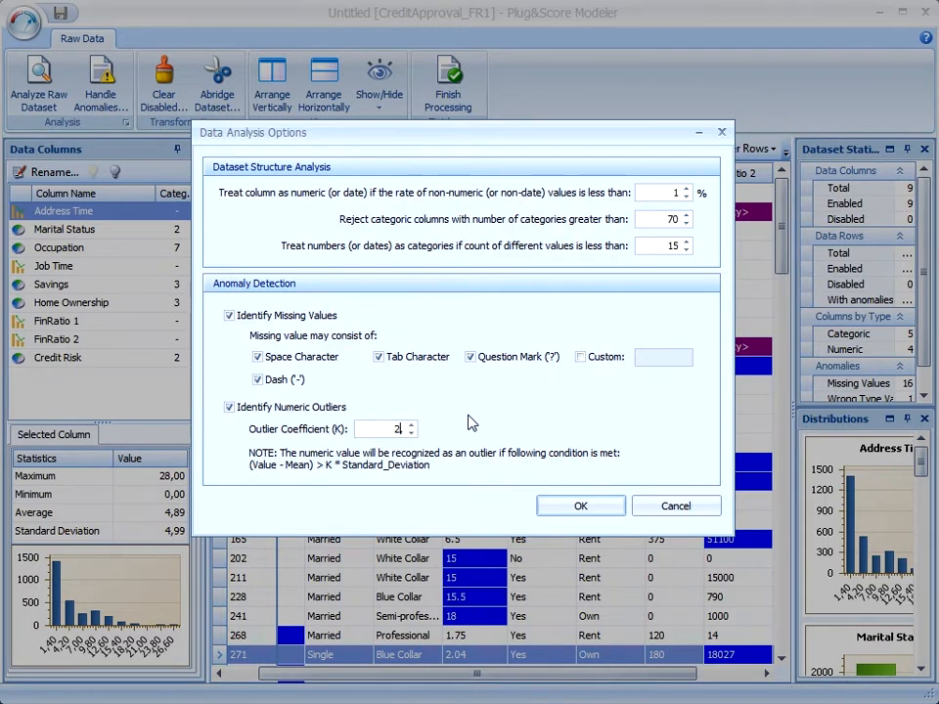
pyautogui.click(391, 429)
pyautogui.write('5')
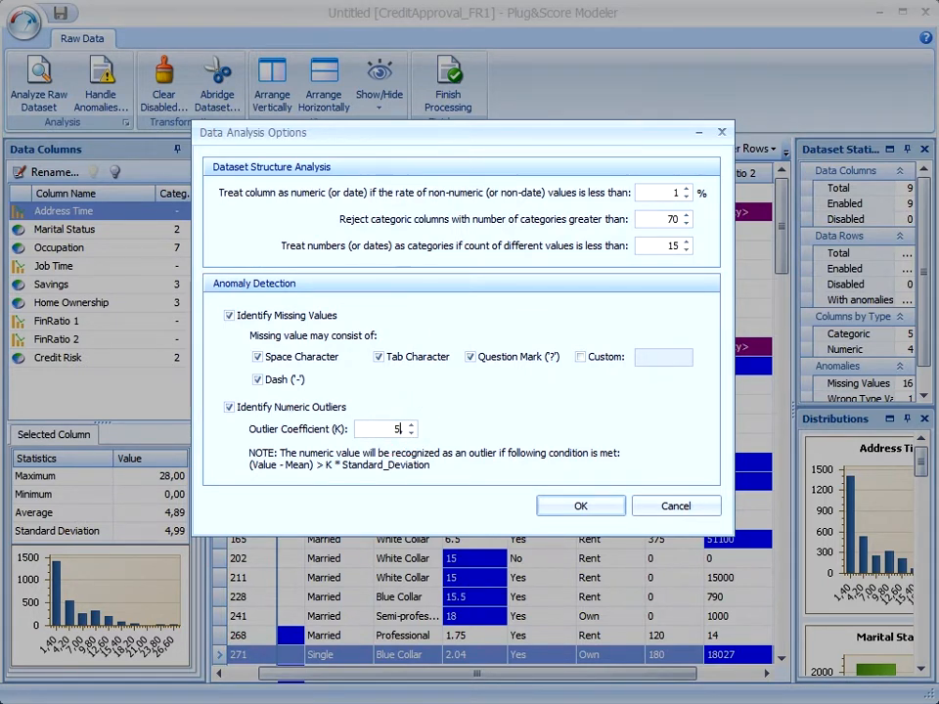
pyautogui.moveTo(497, 408)
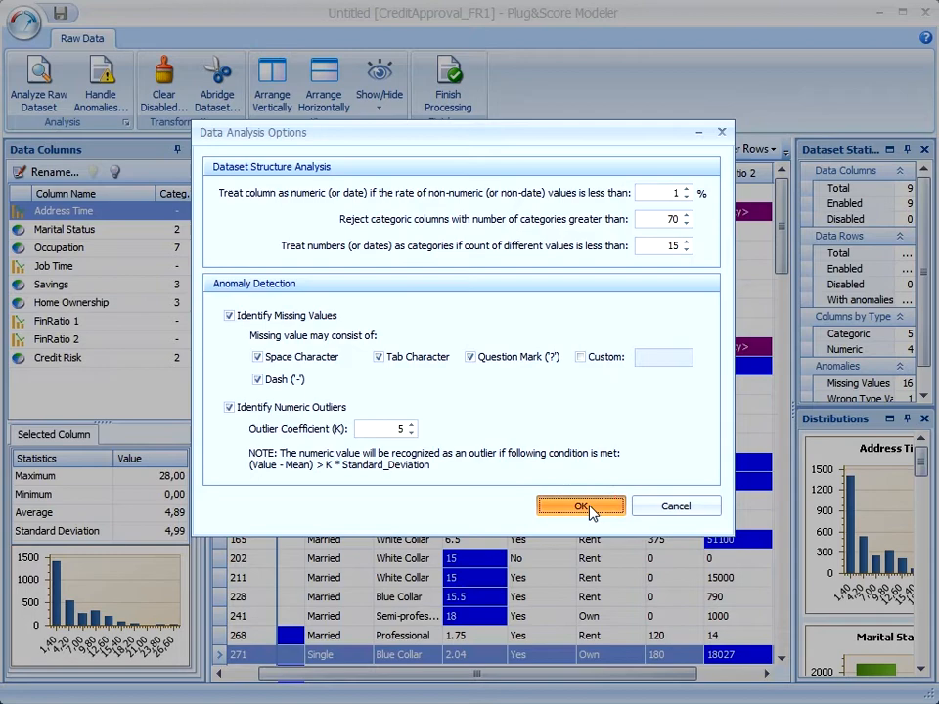
pyautogui.click(581, 505)
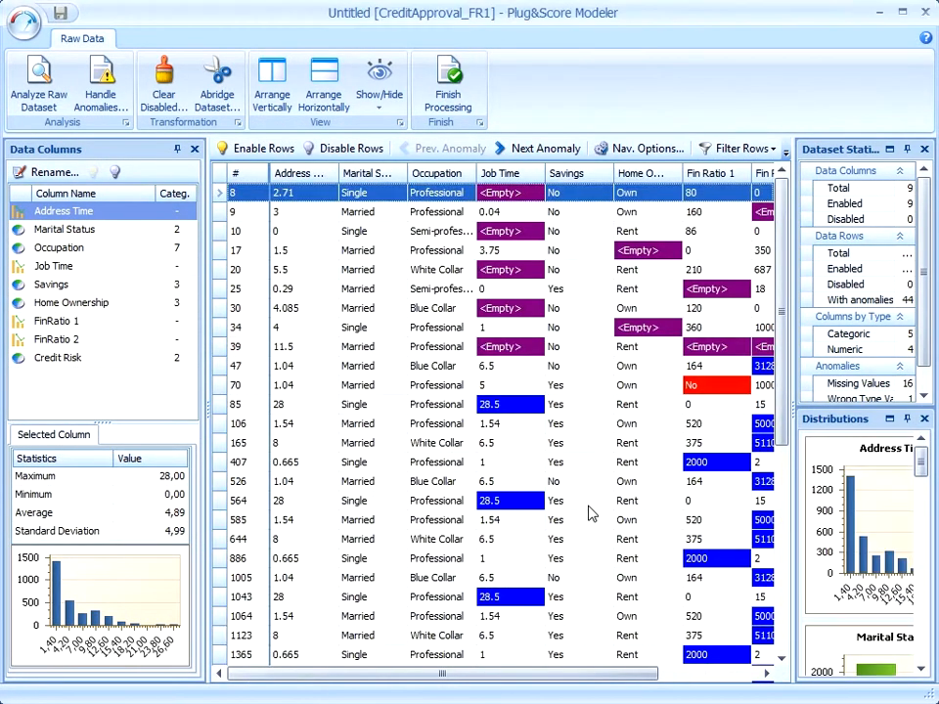
pyautogui.moveTo(144, 127)
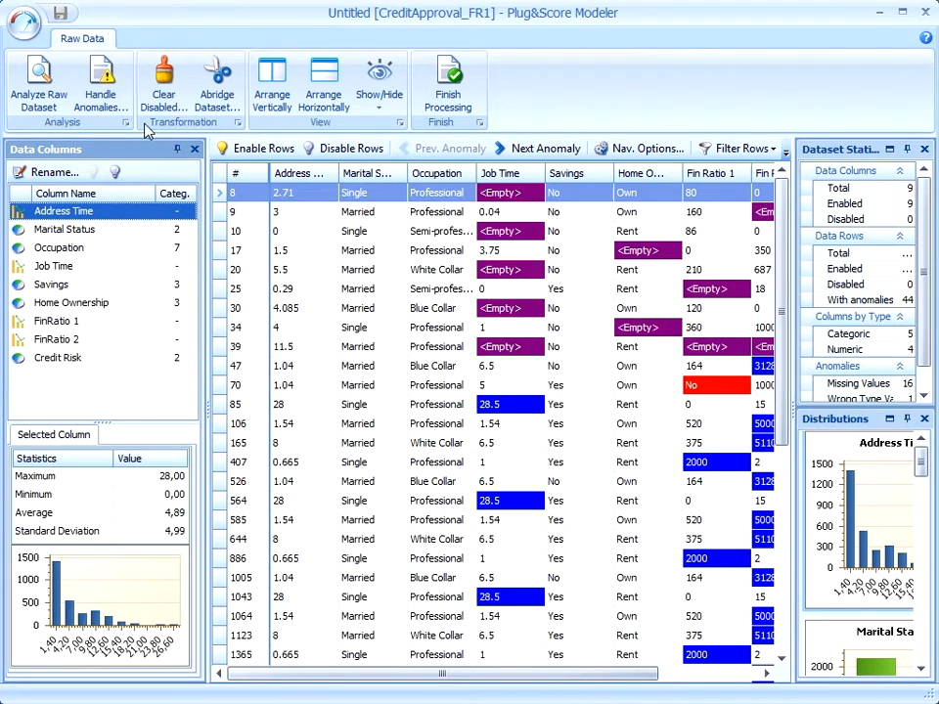
# - Set Handle Anomalies to Disable Rows for missing, wrong and outlier values in the ticked columns and hide disabled rows
pyautogui.click(100, 78)
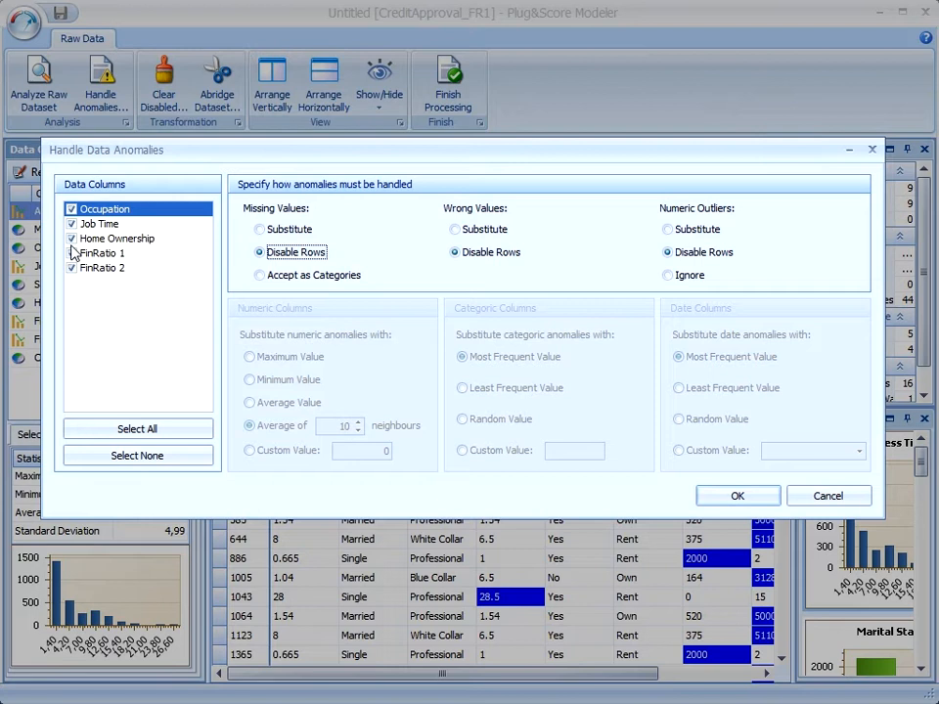
pyautogui.click(71, 239)
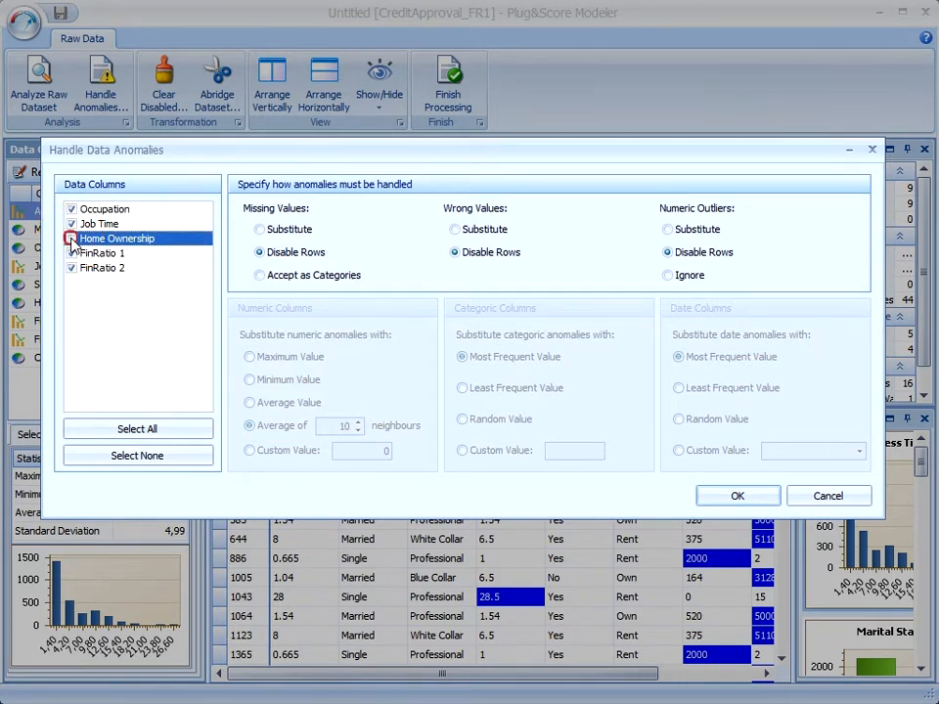
pyautogui.click(71, 238)
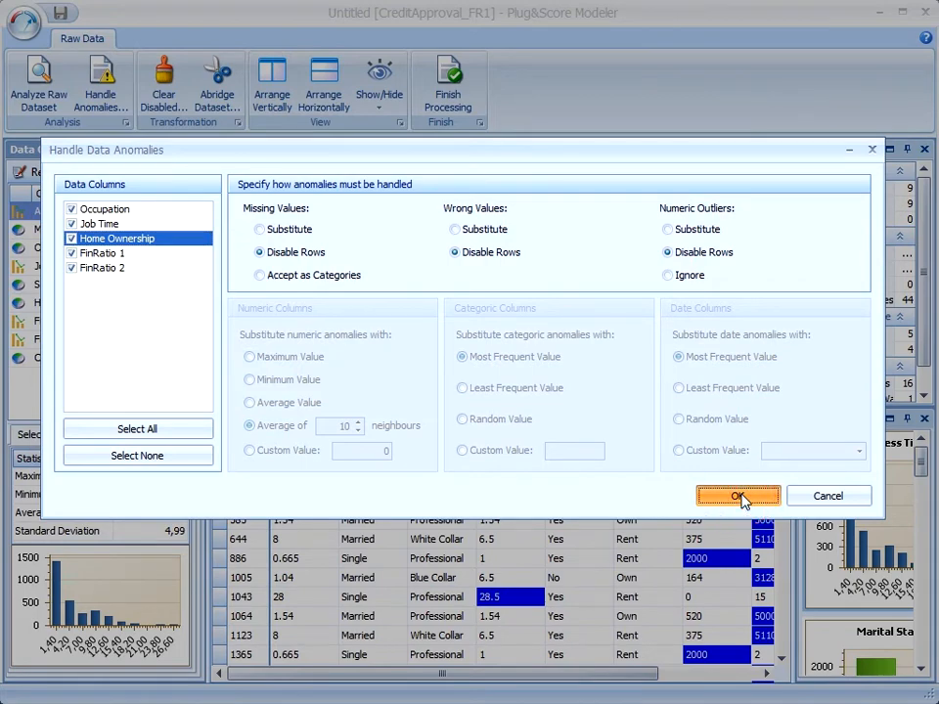
pyautogui.click(739, 495)
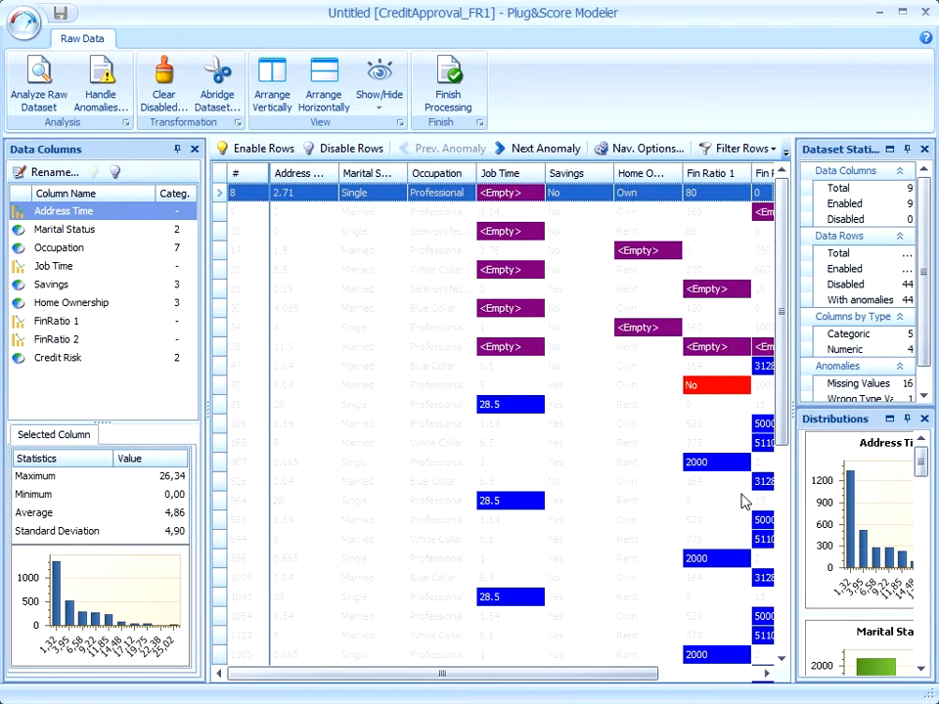
pyautogui.click(763, 149)
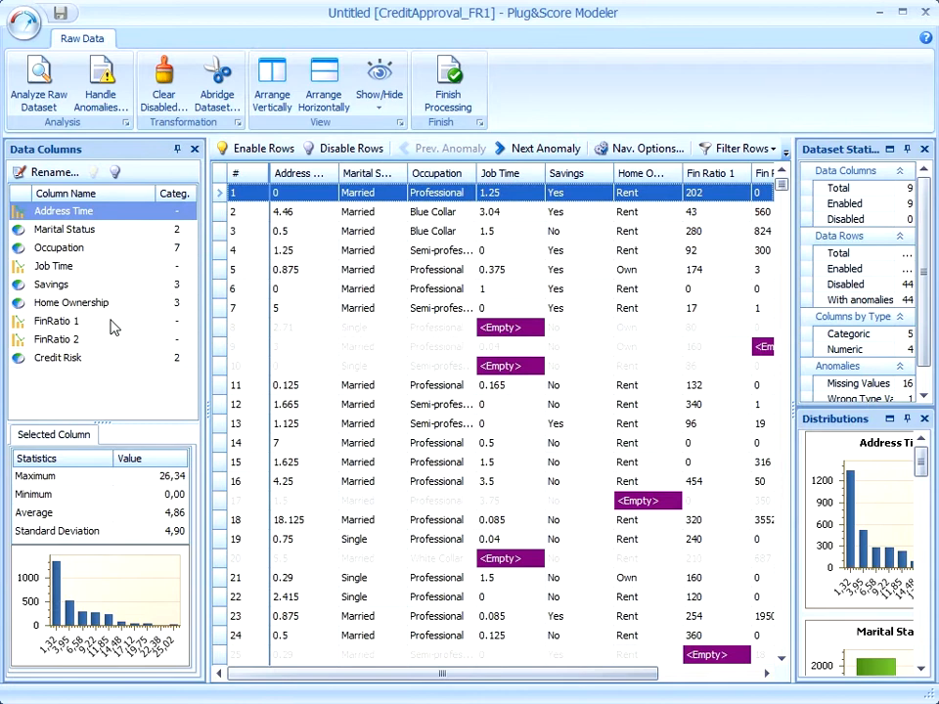
pyautogui.moveTo(61, 247)
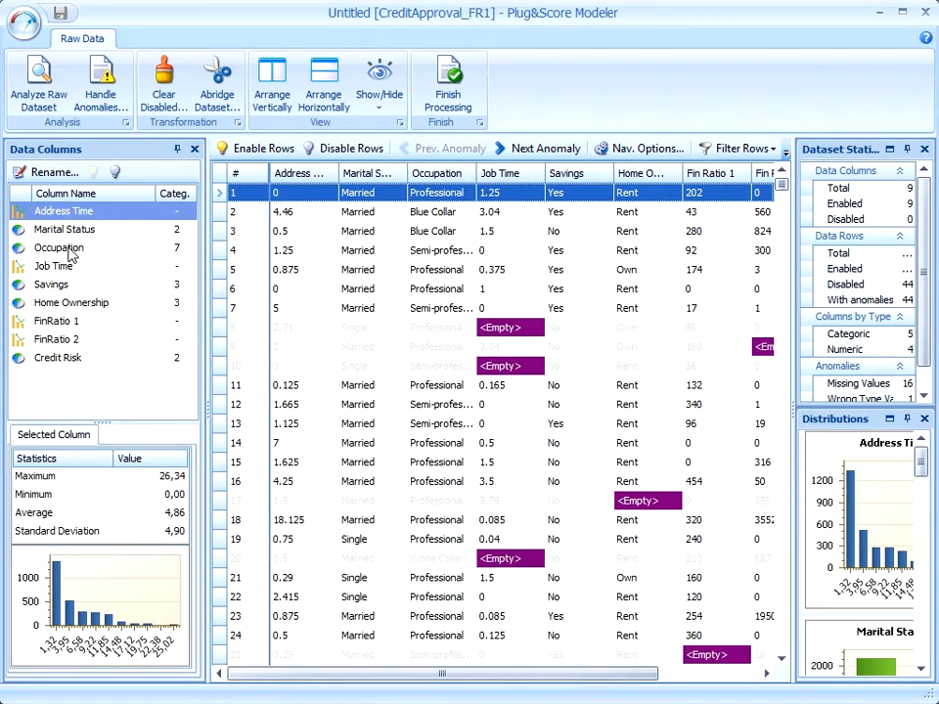
# - Review the Occupation column's categories and enable the chosen category
pyautogui.click(59, 246)
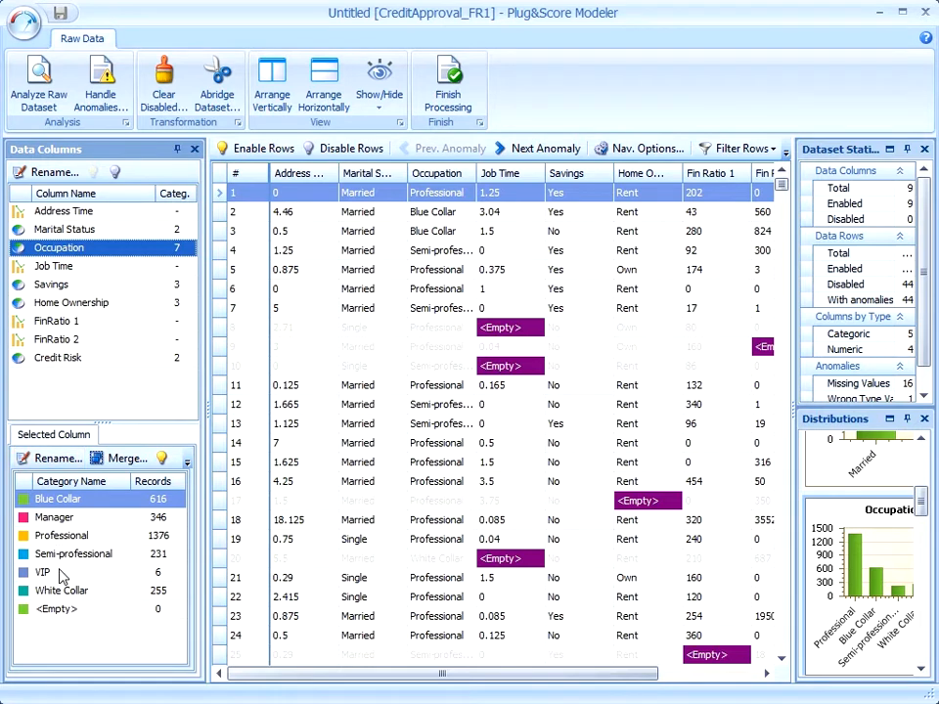
pyautogui.rightClick(43, 571)
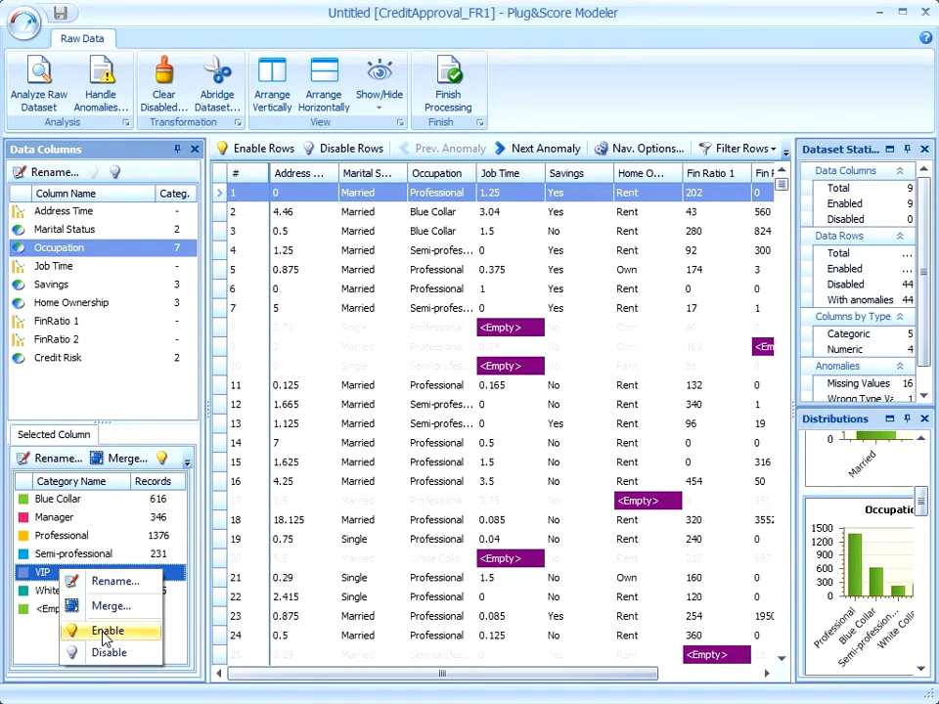
pyautogui.click(104, 628)
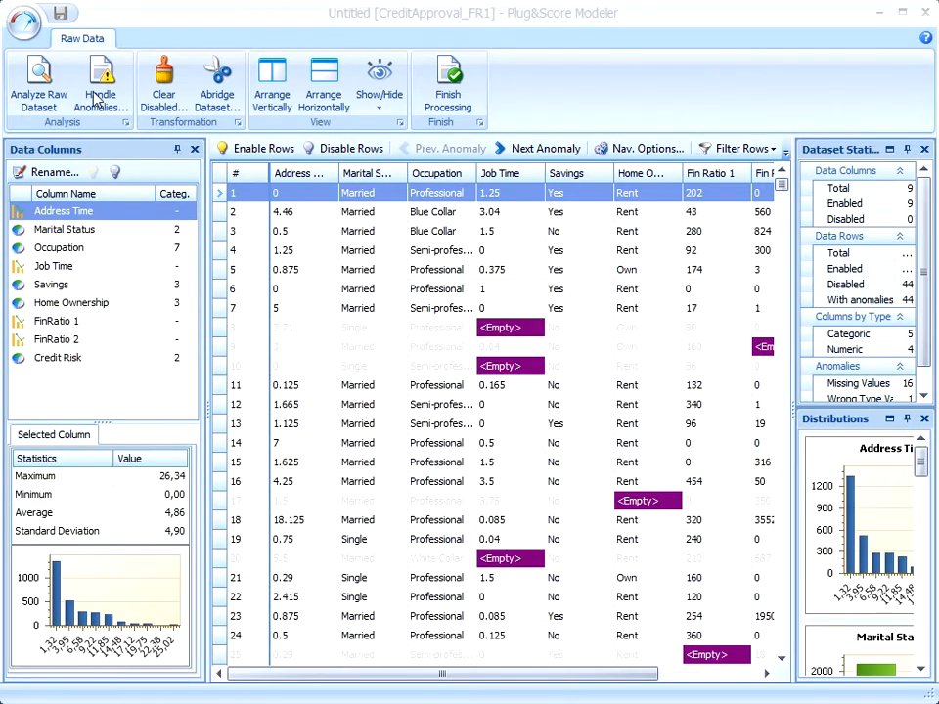
# - Substitute missing and wrong values in Home Ownership (not Occupation) with the custom value 'undefined'
pyautogui.click(98, 79)
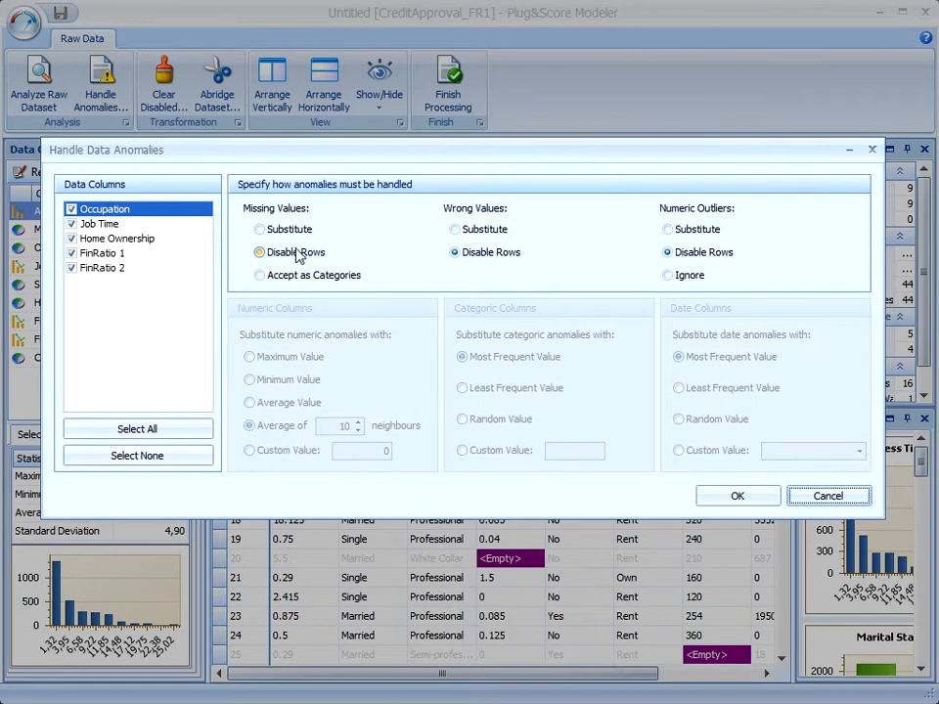
pyautogui.click(137, 454)
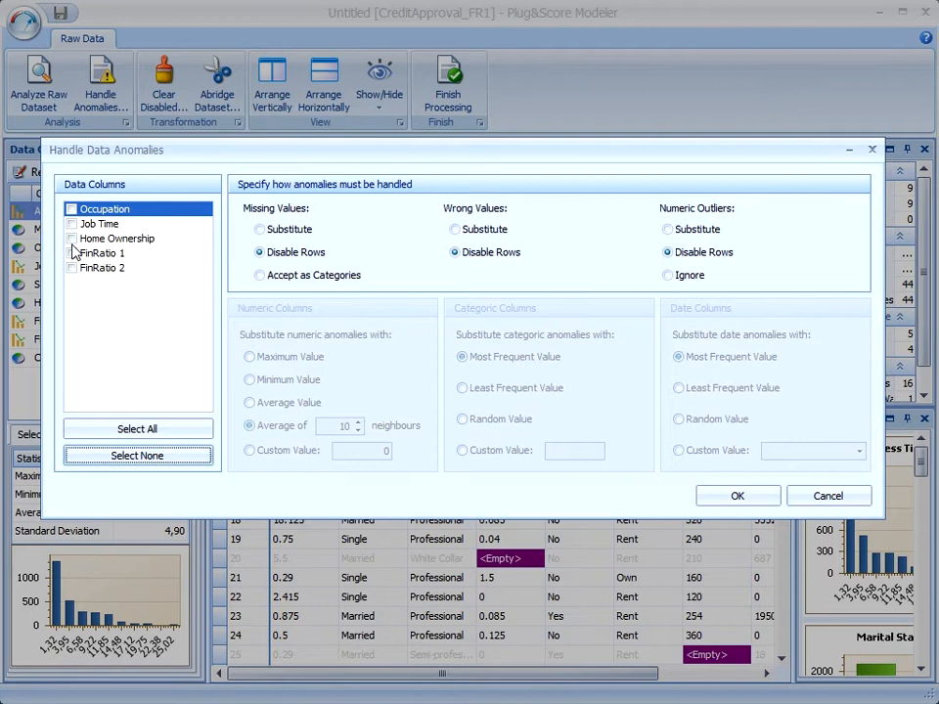
pyautogui.click(117, 239)
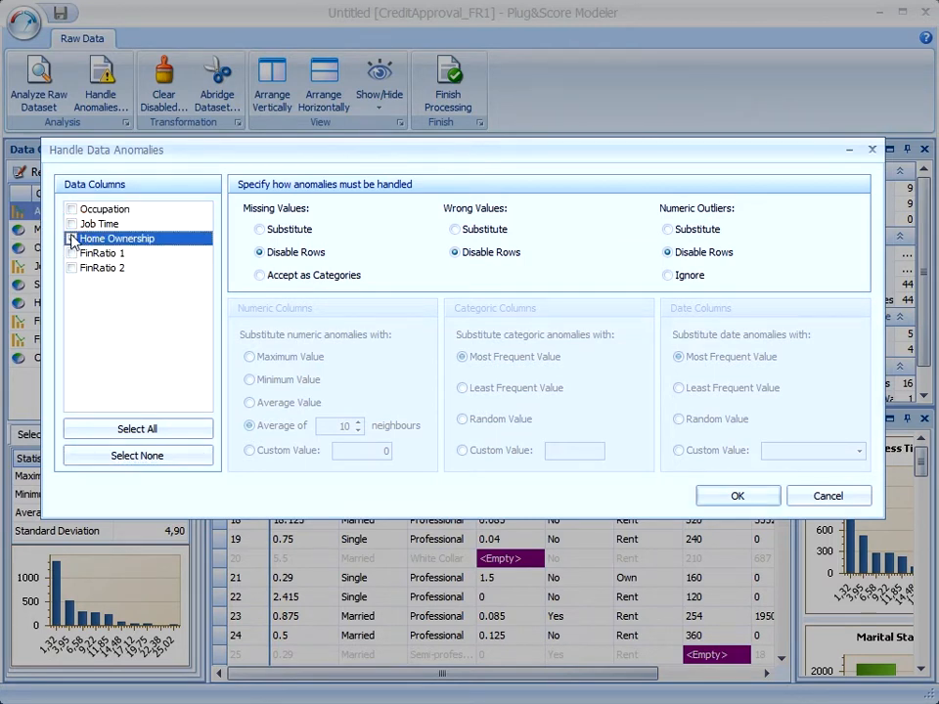
pyautogui.click(71, 223)
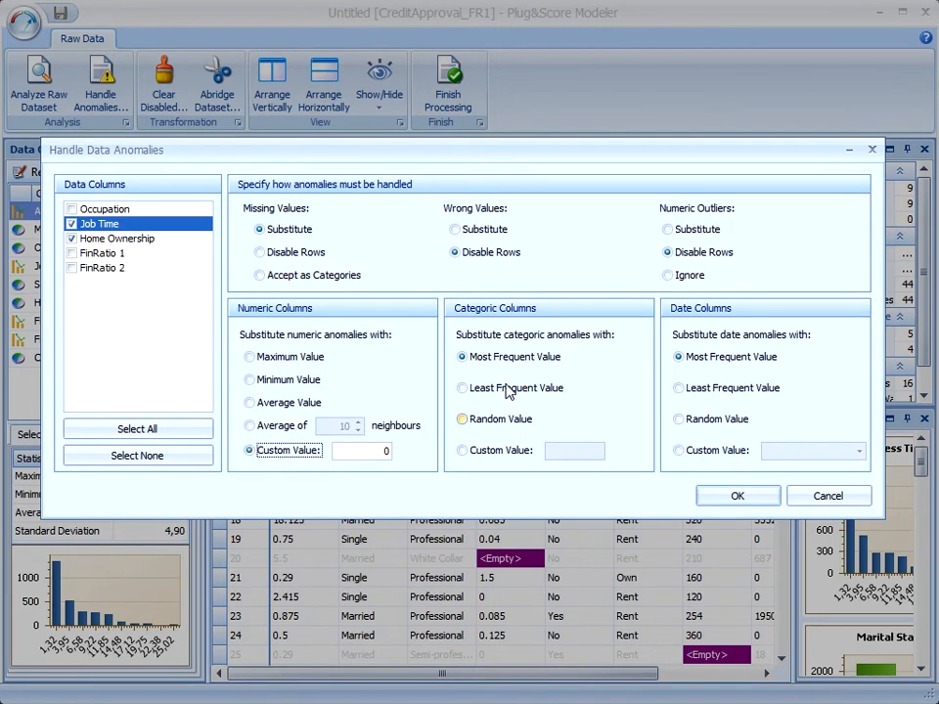
pyautogui.click(454, 229)
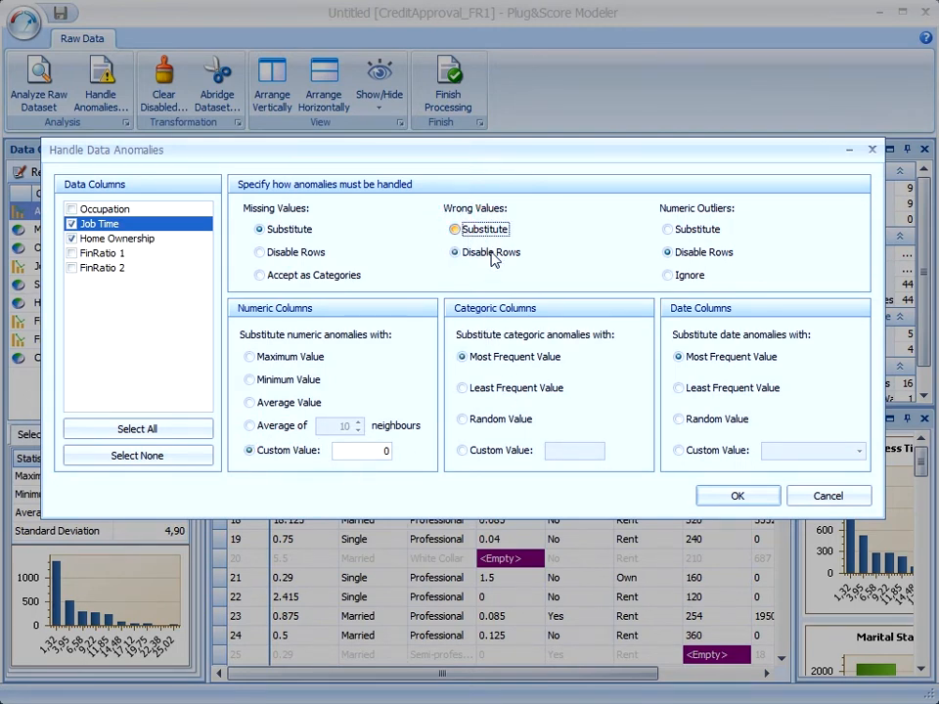
pyautogui.click(454, 229)
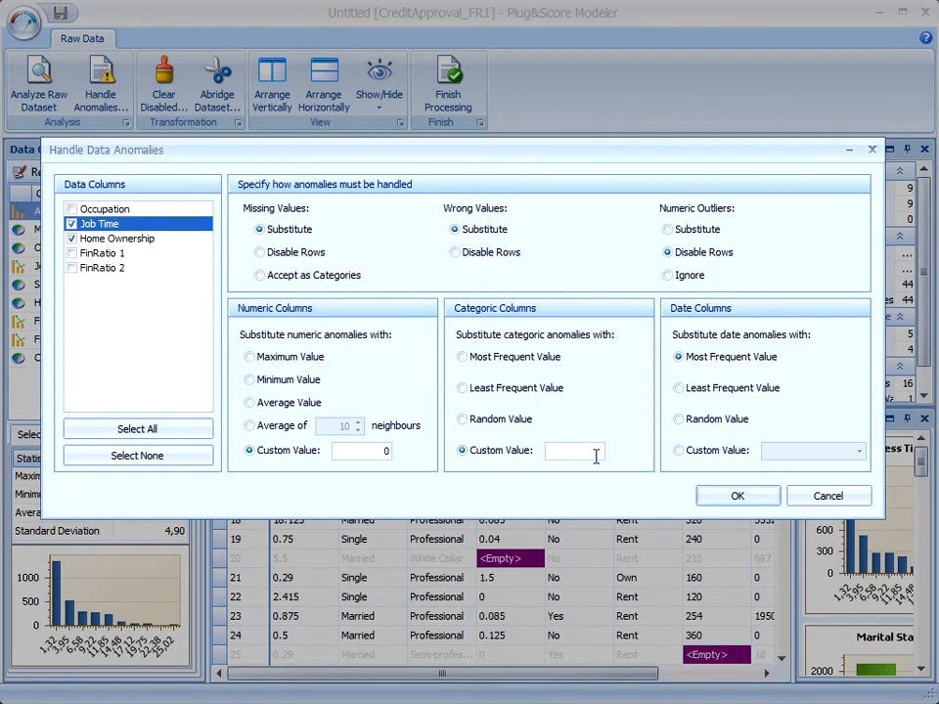
pyautogui.write('undefined')
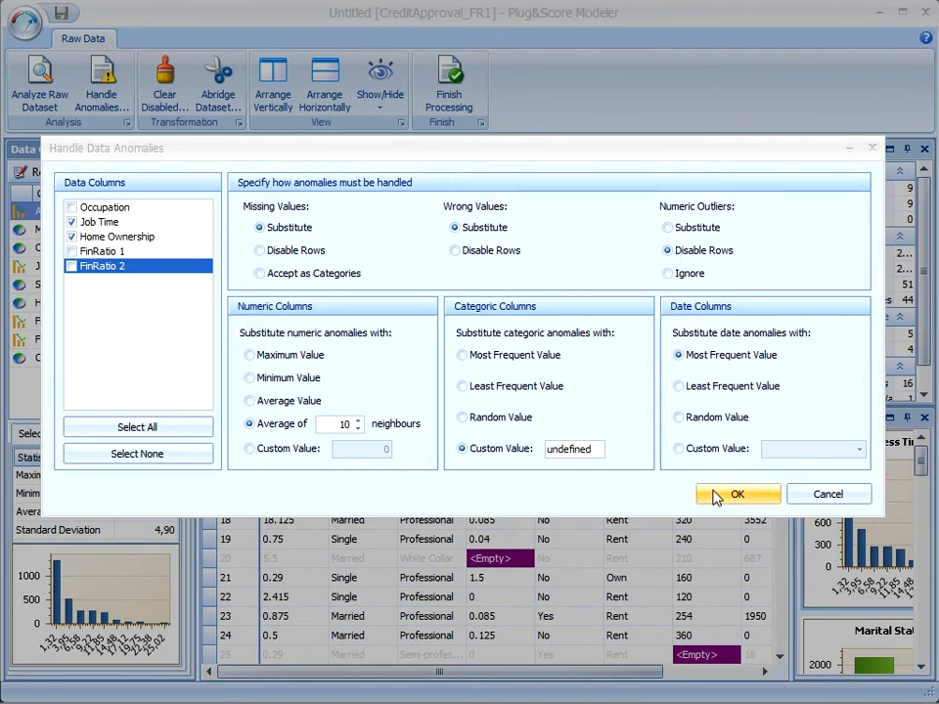
pyautogui.click(736, 493)
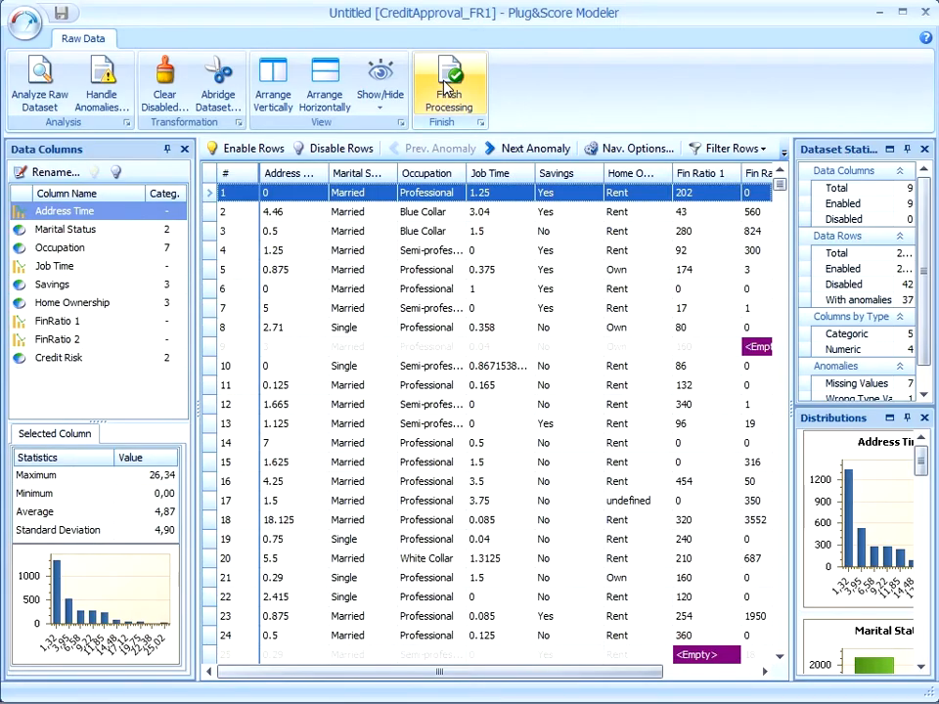
# - Finish processing the raw data, acknowledging disabled rows are excluded
pyautogui.click(450, 82)
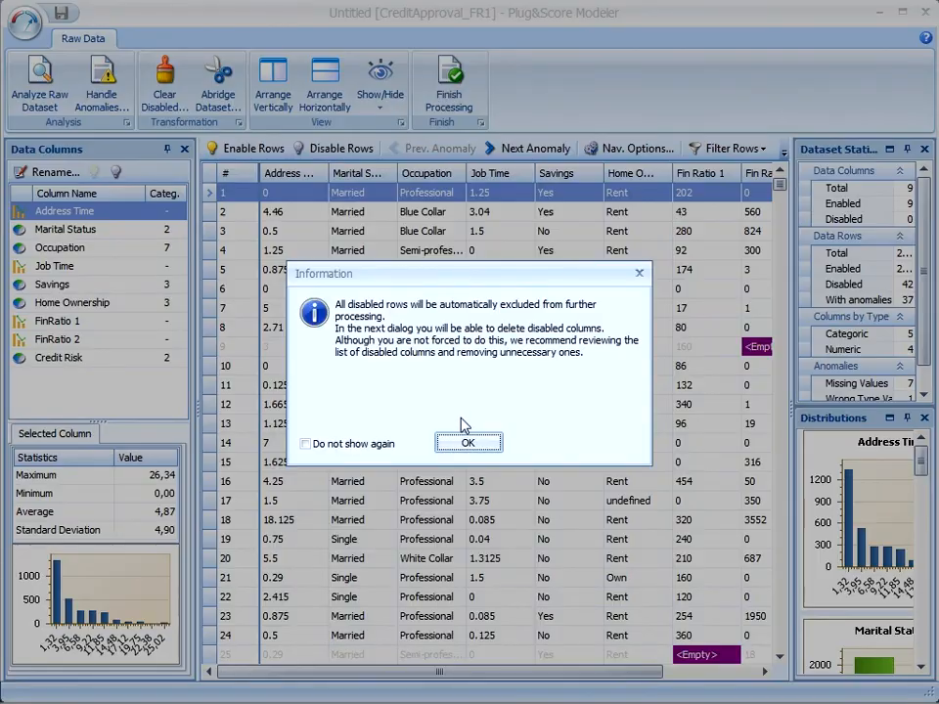